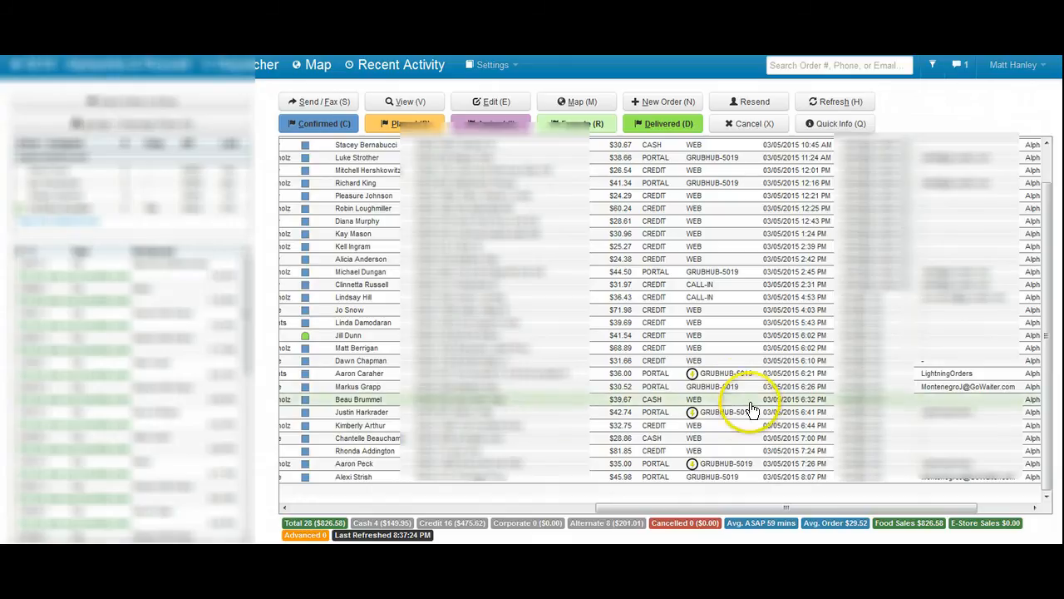
pyautogui.moveTo(712, 386)
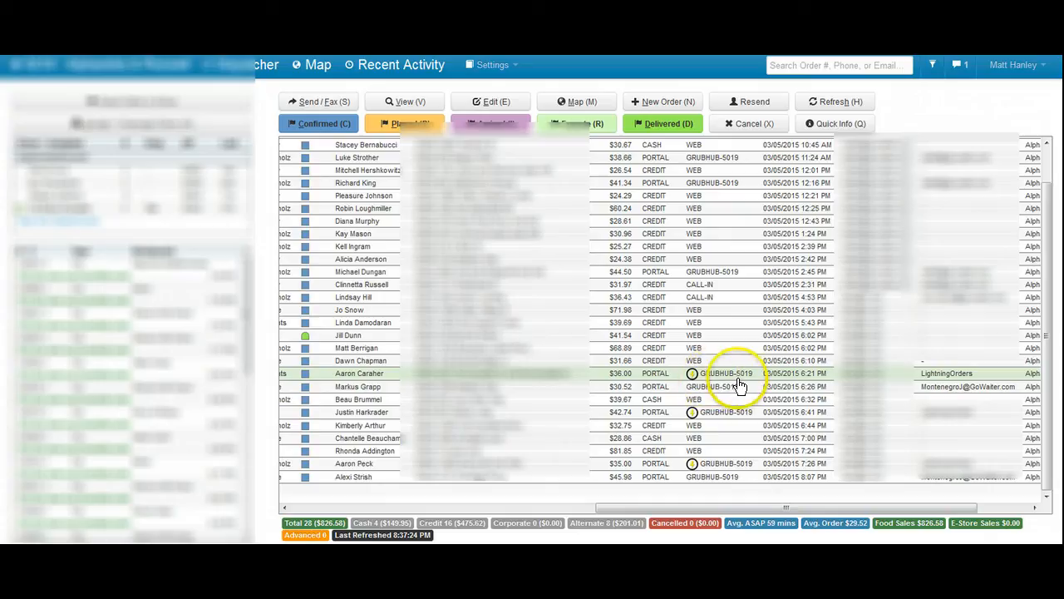
pyautogui.moveTo(690, 383)
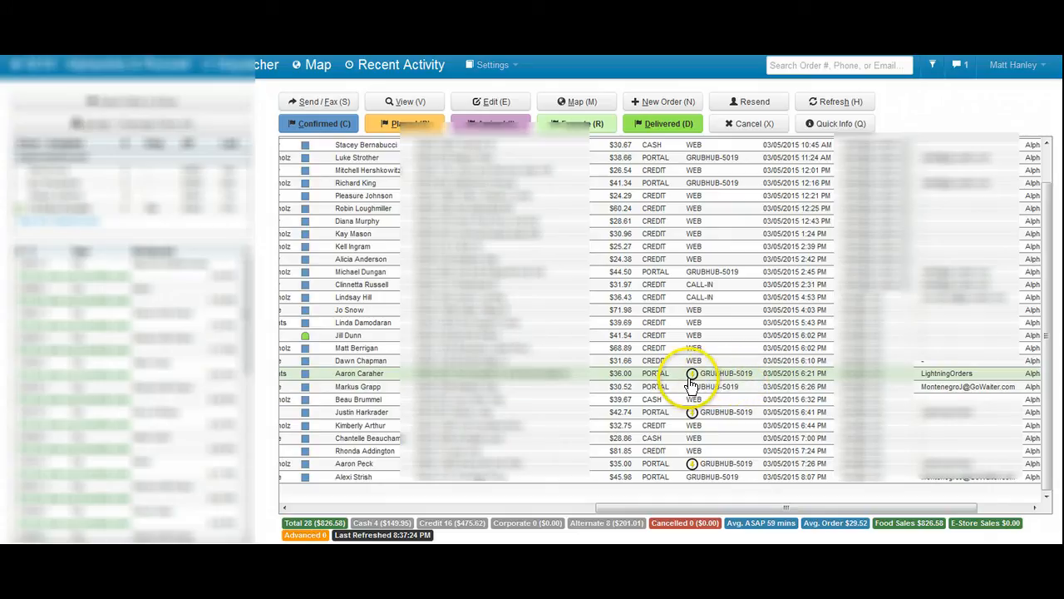
pyautogui.moveTo(747, 384)
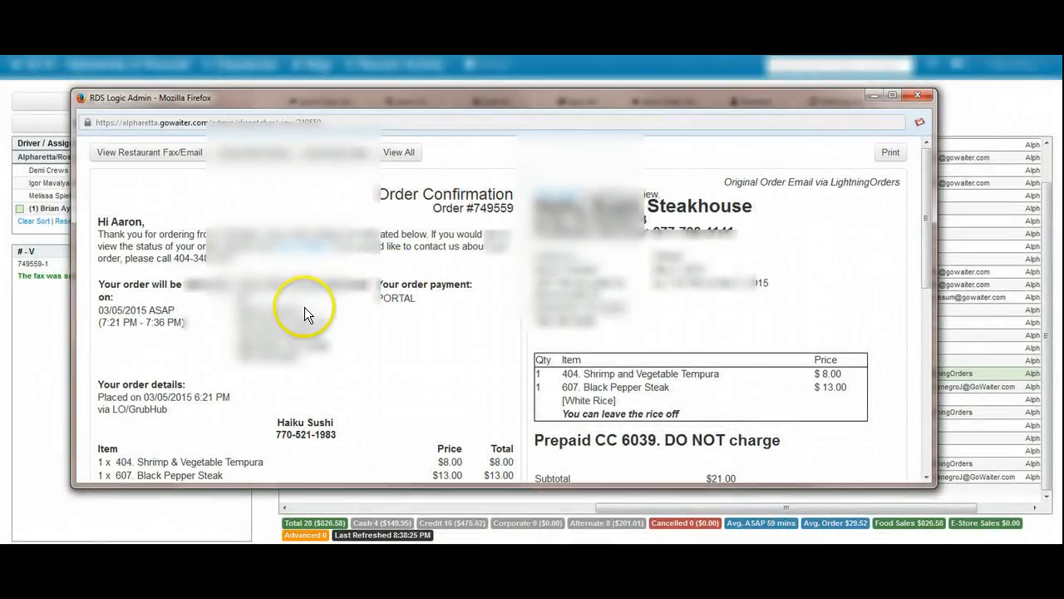
# - Scroll the Order Confirmation for #749559 to review its items and $36.00 total
pyautogui.scroll(-3)
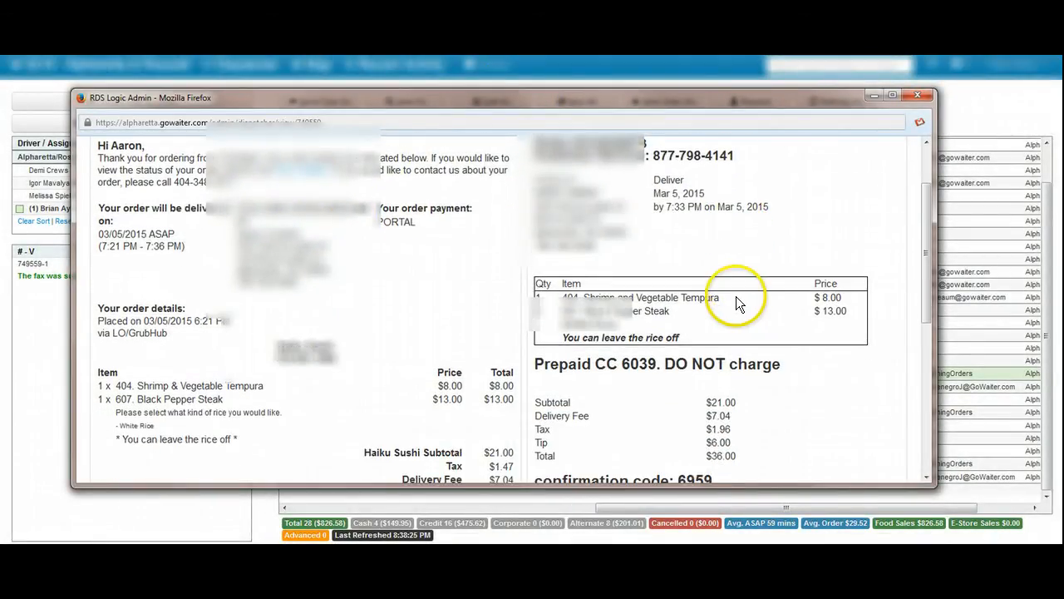
pyautogui.scroll(-3)
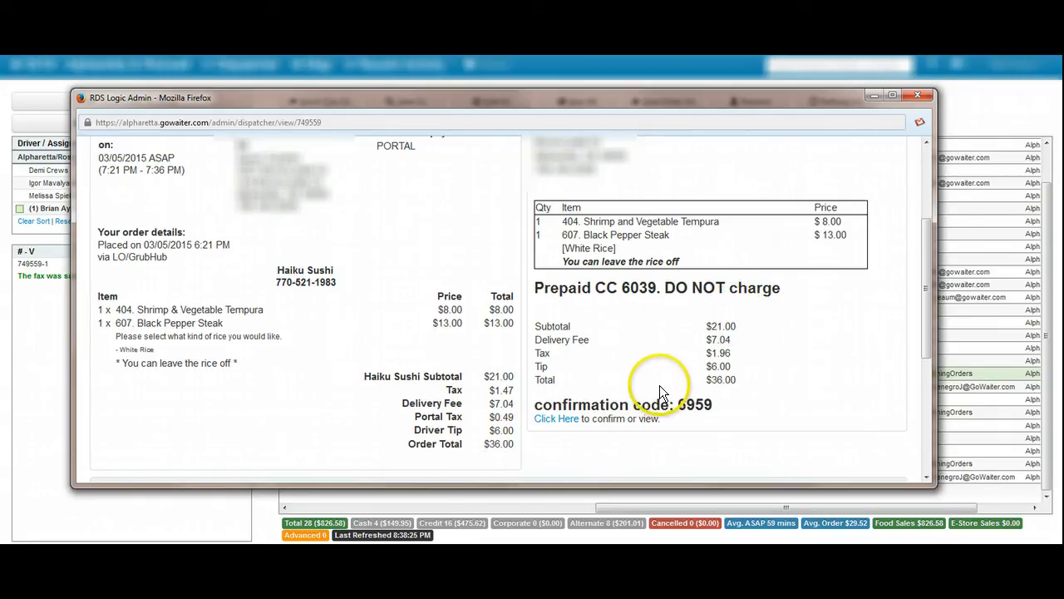
pyautogui.moveTo(445, 415)
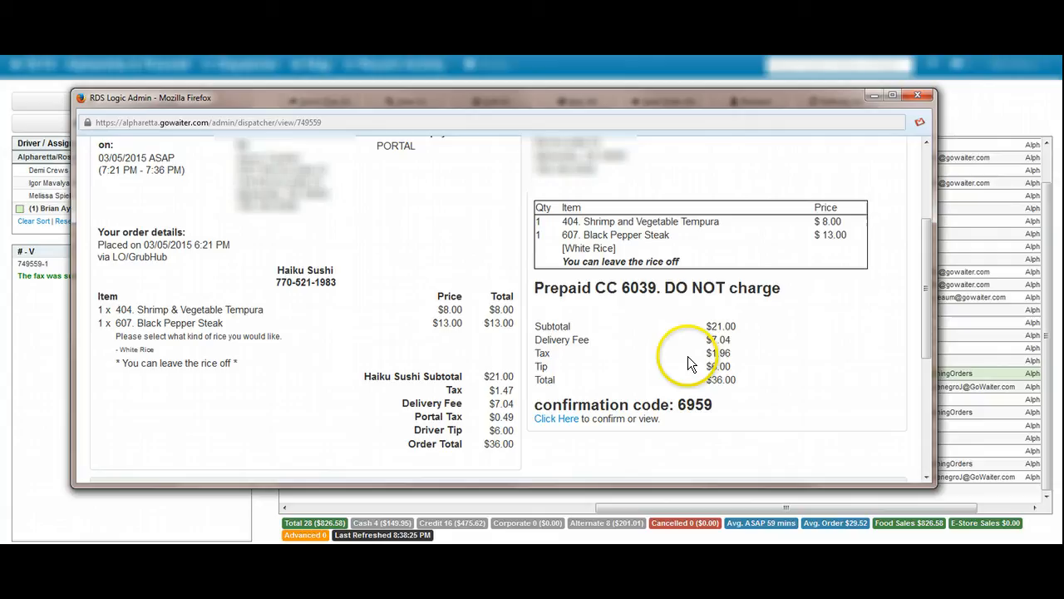
pyautogui.moveTo(699, 350)
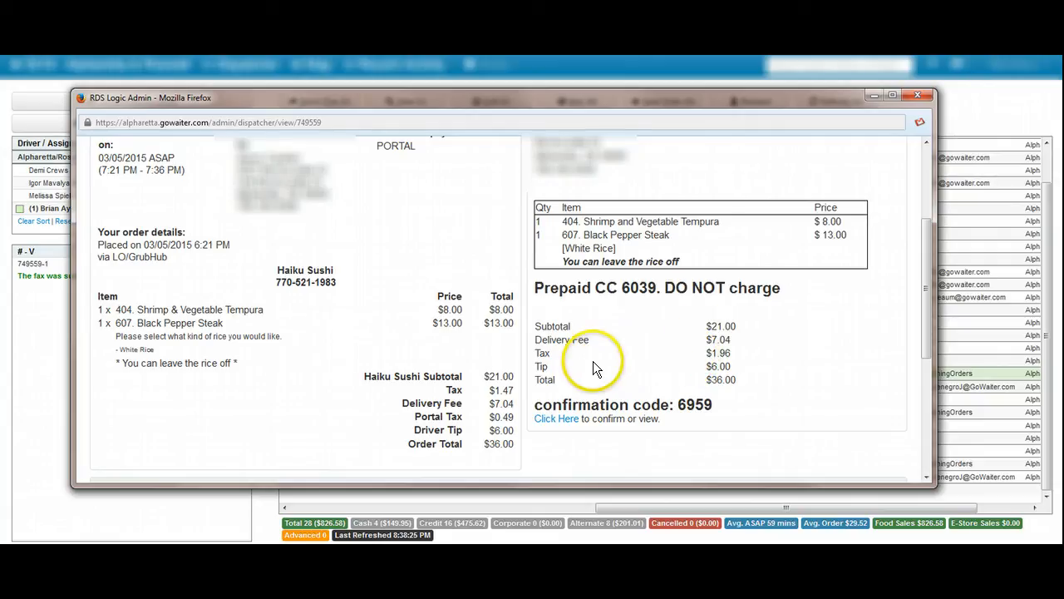
pyautogui.moveTo(459, 429)
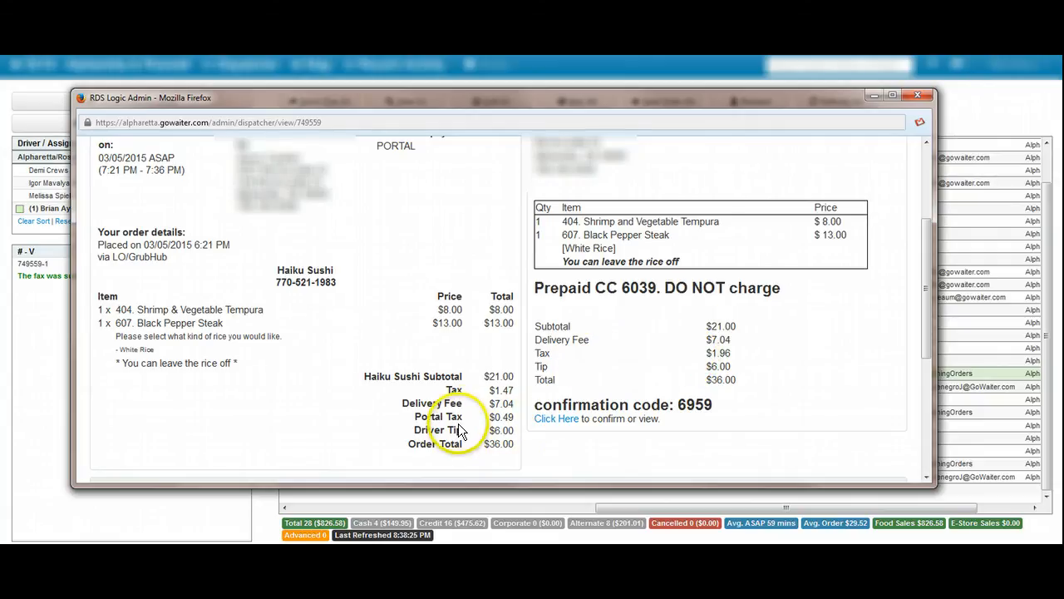
pyautogui.doubleClick(450, 416)
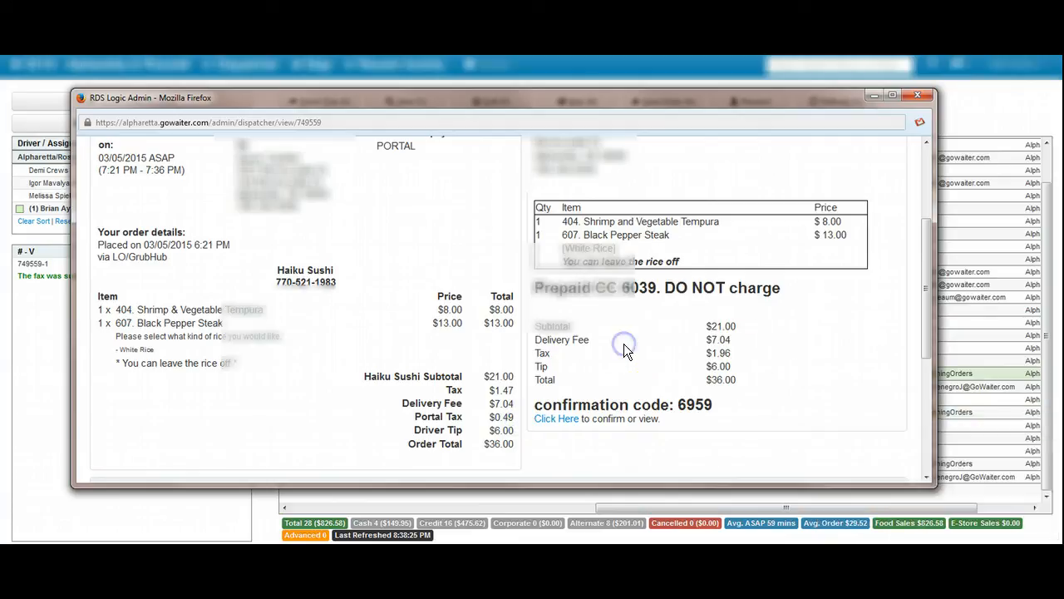
pyautogui.scroll(-3)
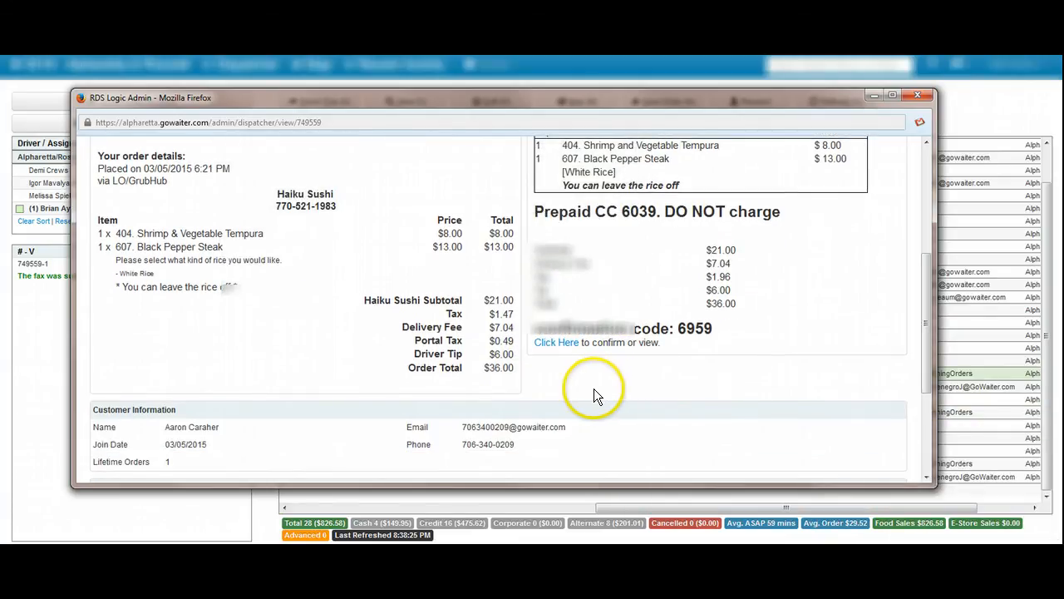
pyautogui.click(556, 342)
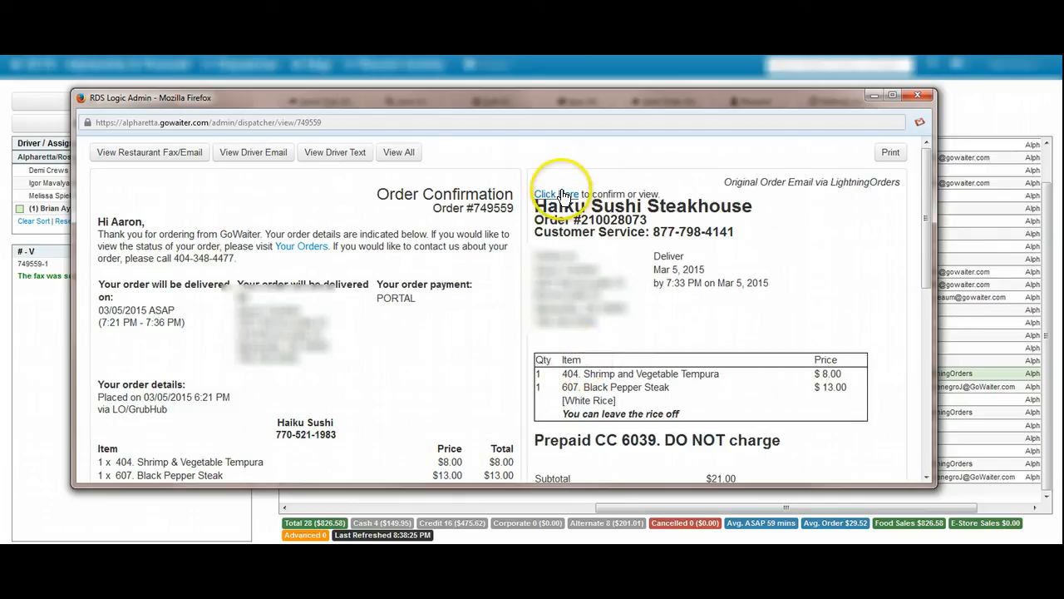
pyautogui.click(554, 193)
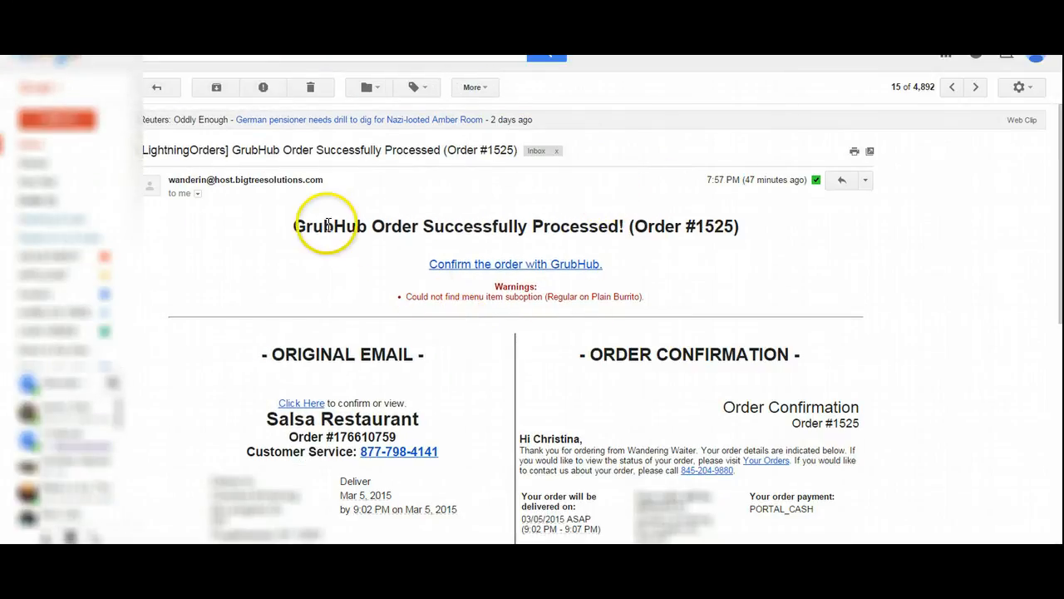
pyautogui.moveTo(494, 269)
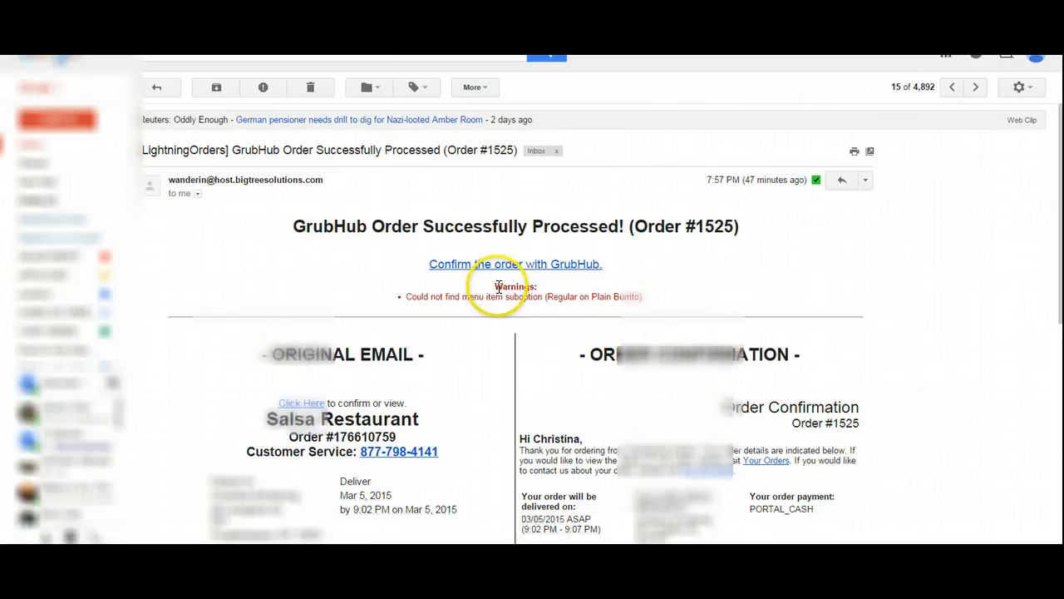
# - Scroll the processed-order email for #1525 to read its suboption-not-found warning
pyautogui.scroll(-3)
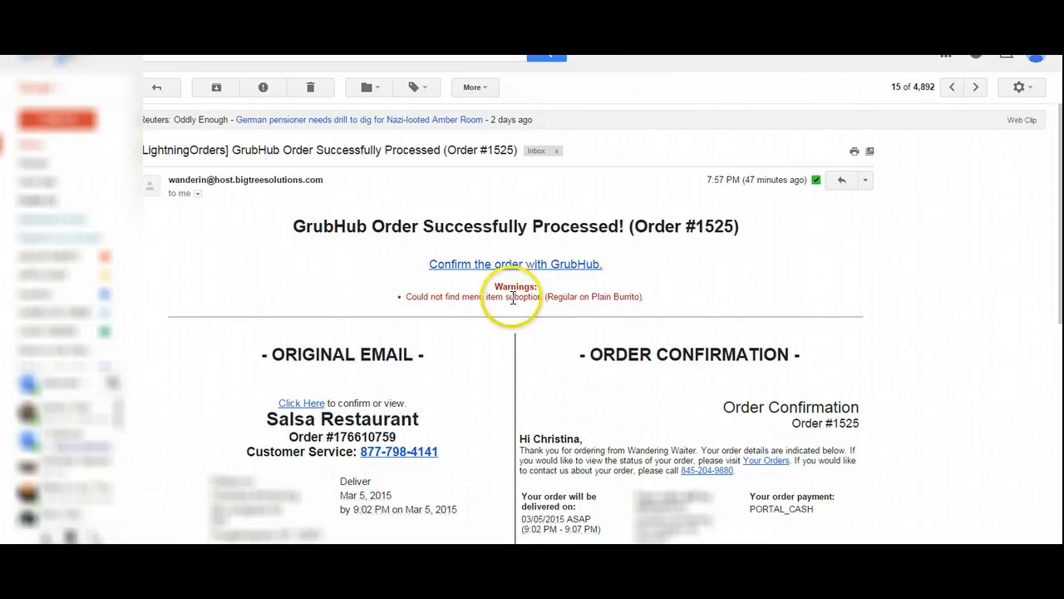
pyautogui.moveTo(528, 223)
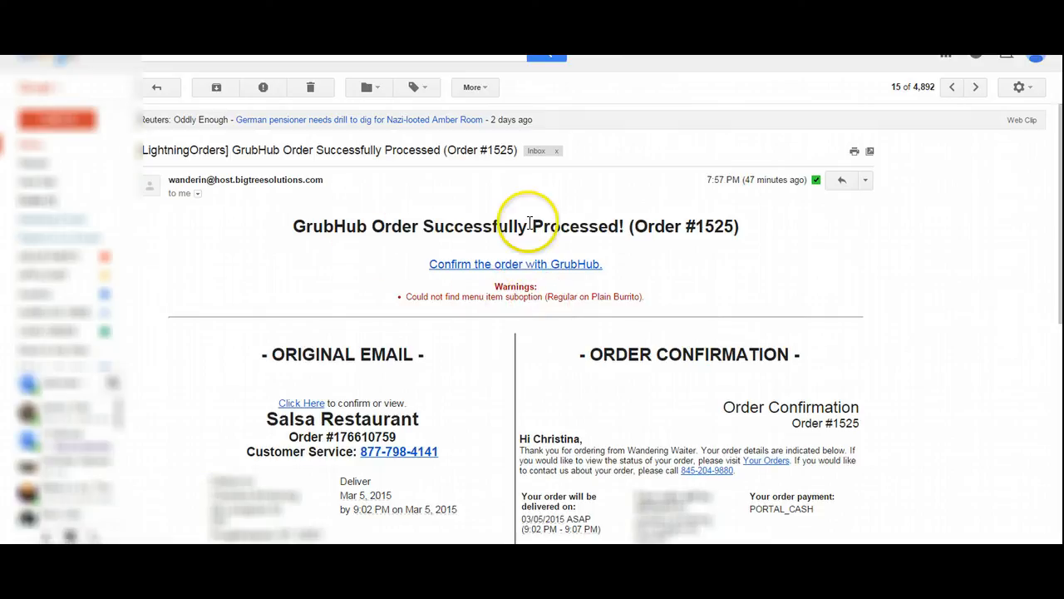
pyautogui.moveTo(376, 136)
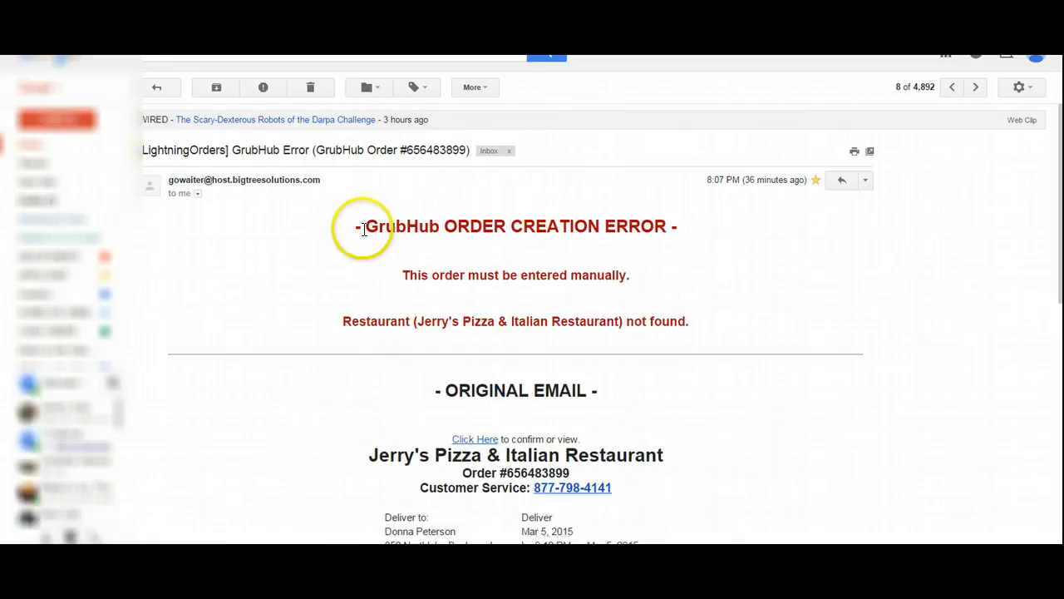
pyautogui.moveTo(652, 279)
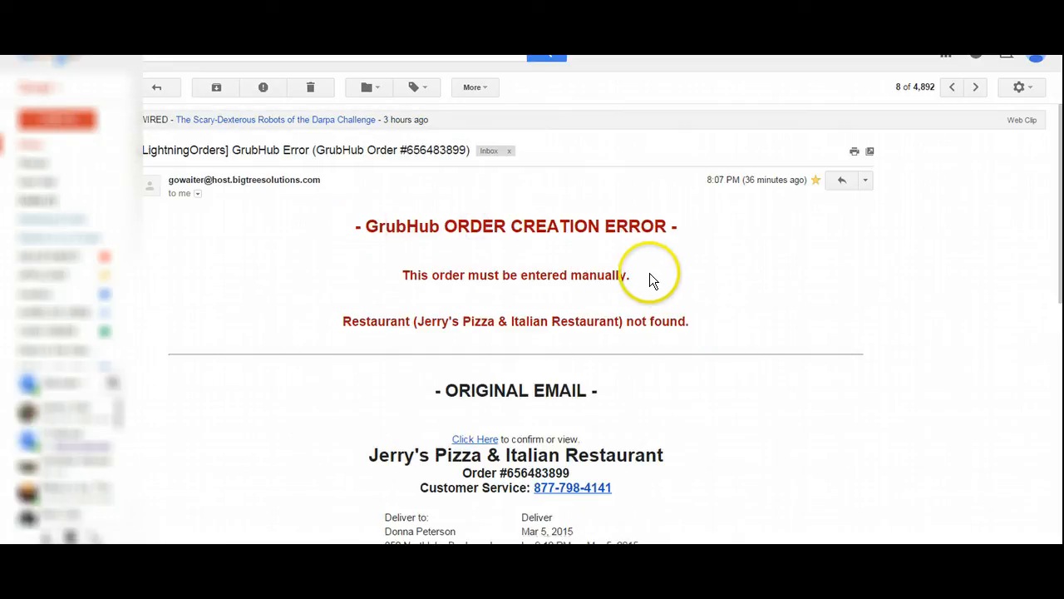
pyautogui.moveTo(356, 319)
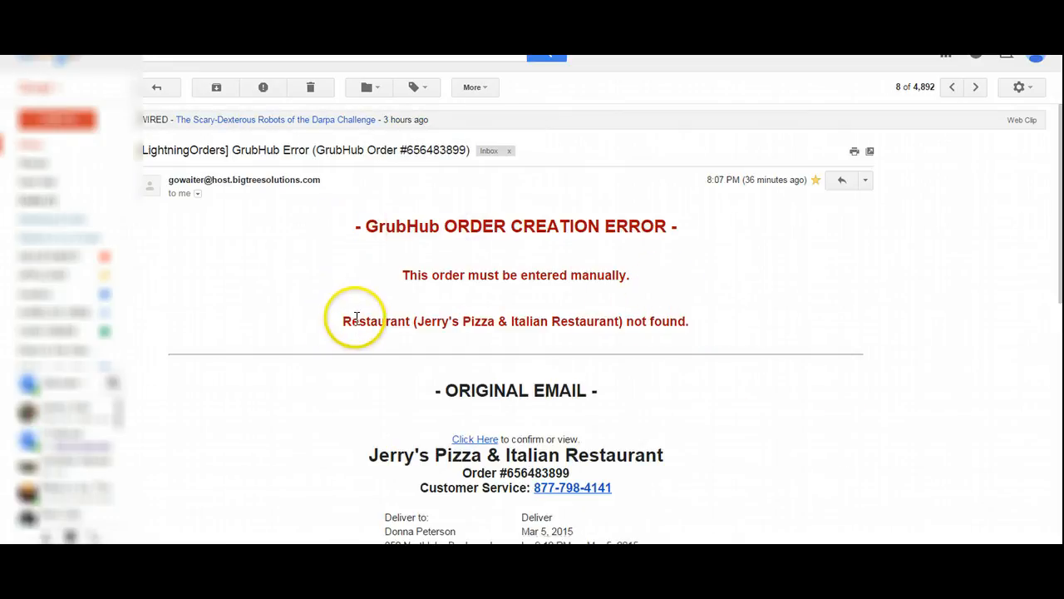
pyautogui.moveTo(485, 320)
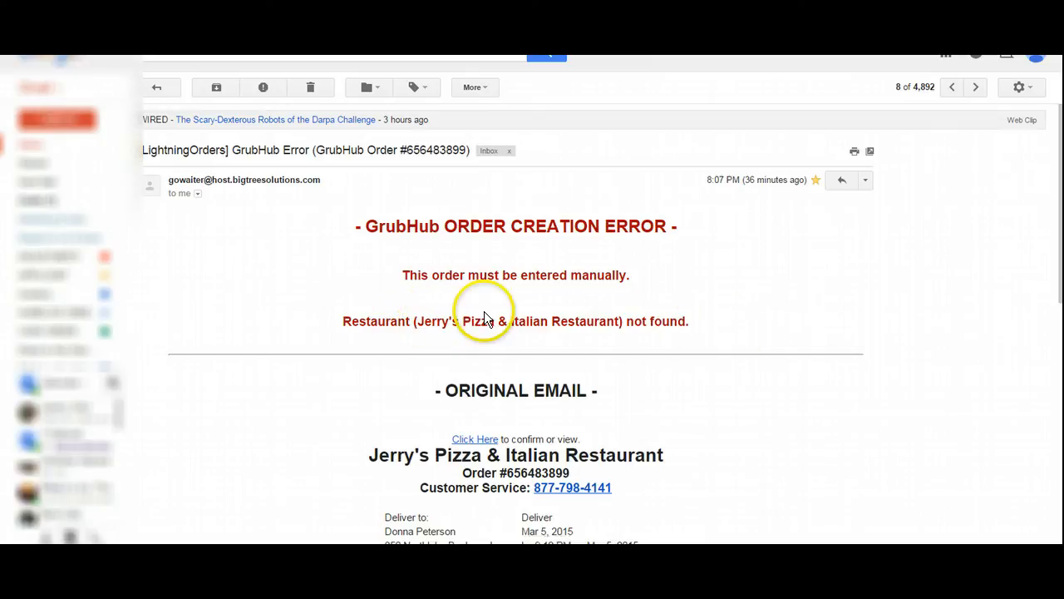
pyautogui.moveTo(607, 349)
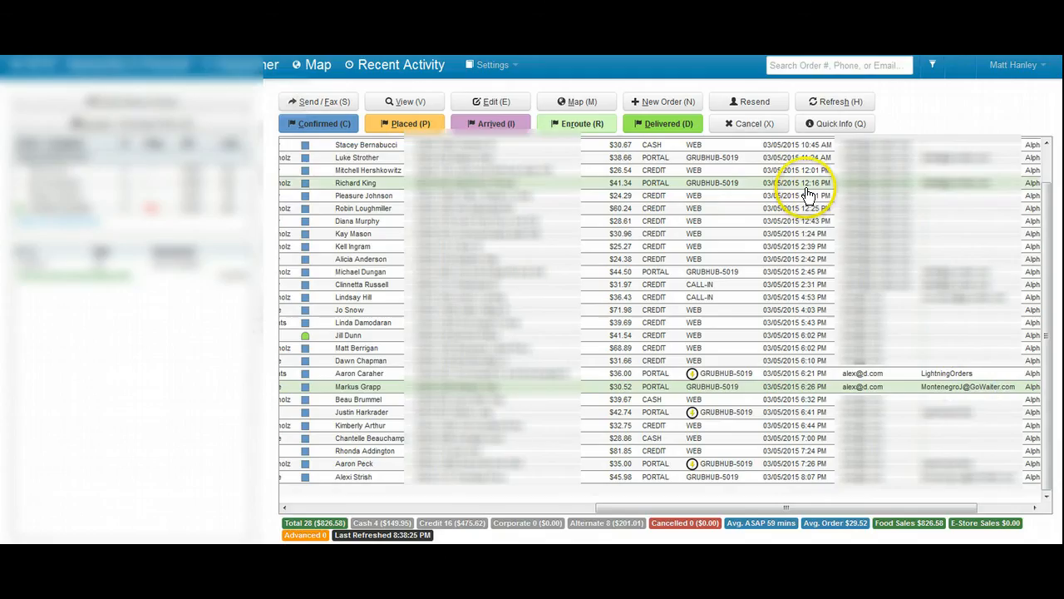
pyautogui.moveTo(972, 396)
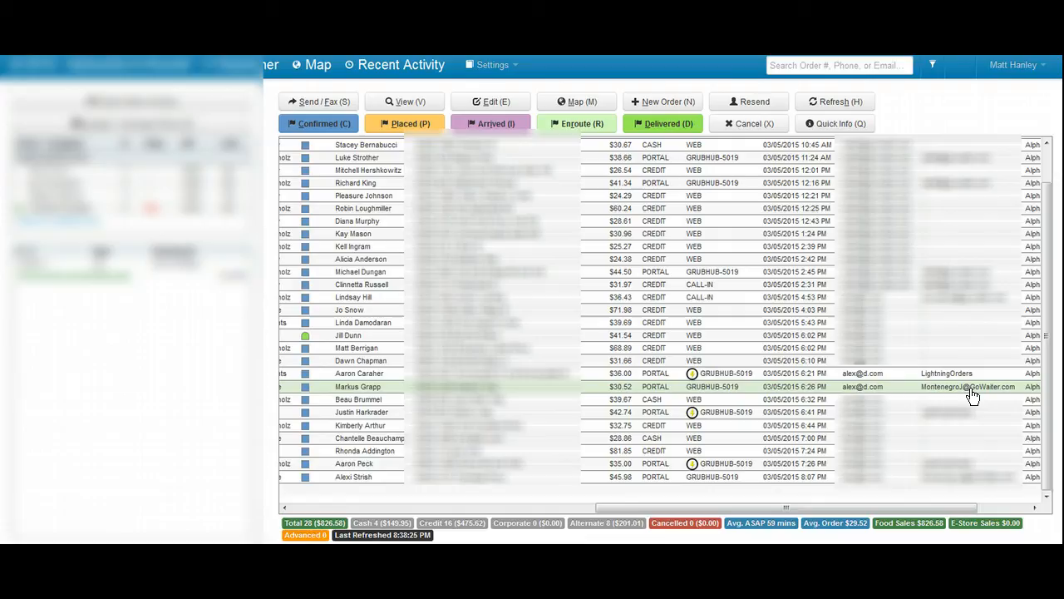